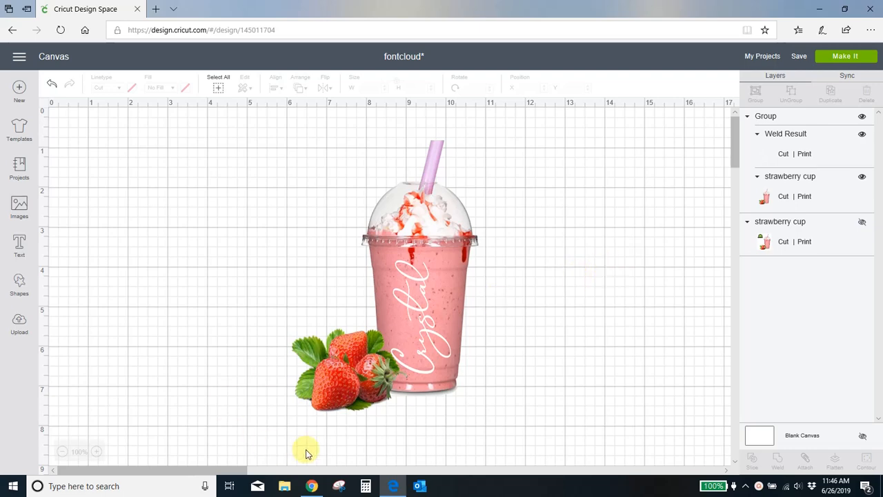
{"action": "mouse_move", "coordinate": [341, 485]}
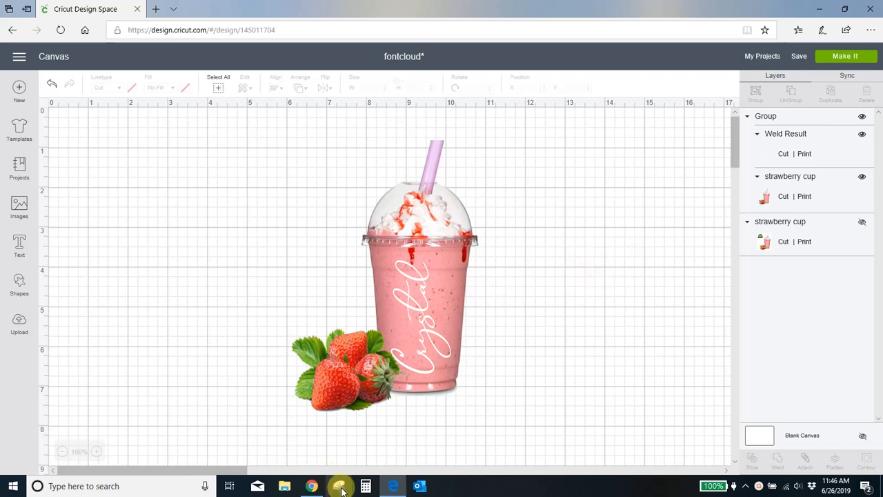
{"action": "mouse_move", "coordinate": [541, 340]}
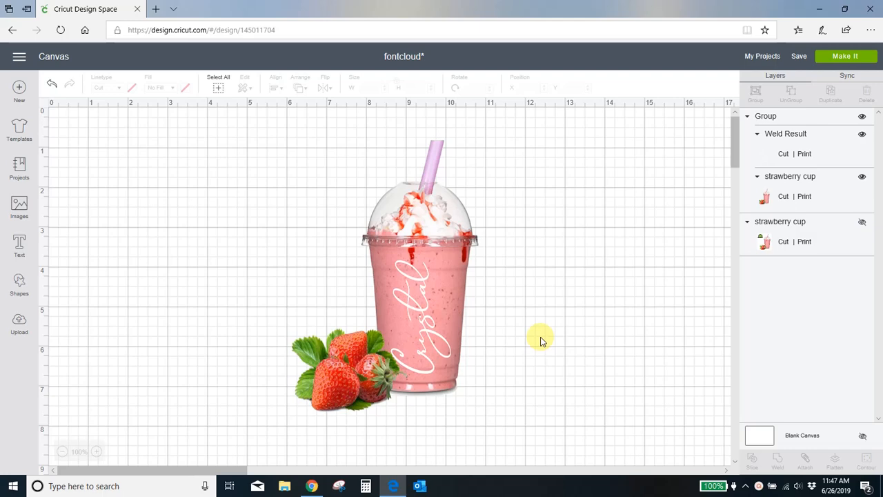
{"action": "mouse_move", "coordinate": [366, 466]}
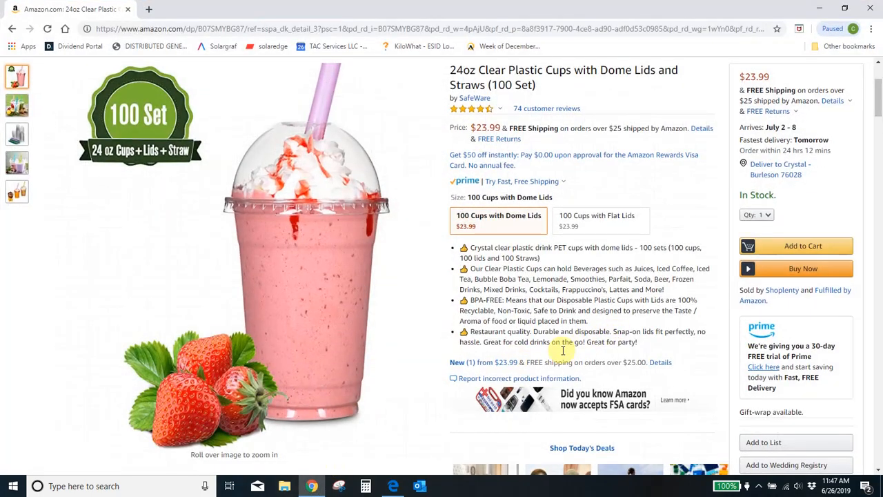
{"action": "mouse_move", "coordinate": [601, 331]}
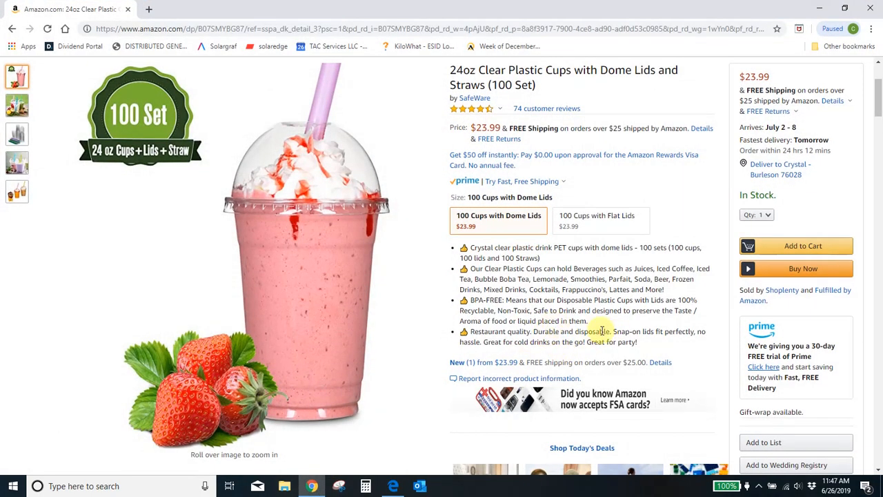
Step: View the flat-lid cup option, then search Windows for 'snipp' to find Snipping Tool
{"action": "scroll", "scroll_direction": "down", "scroll_amount": 3}
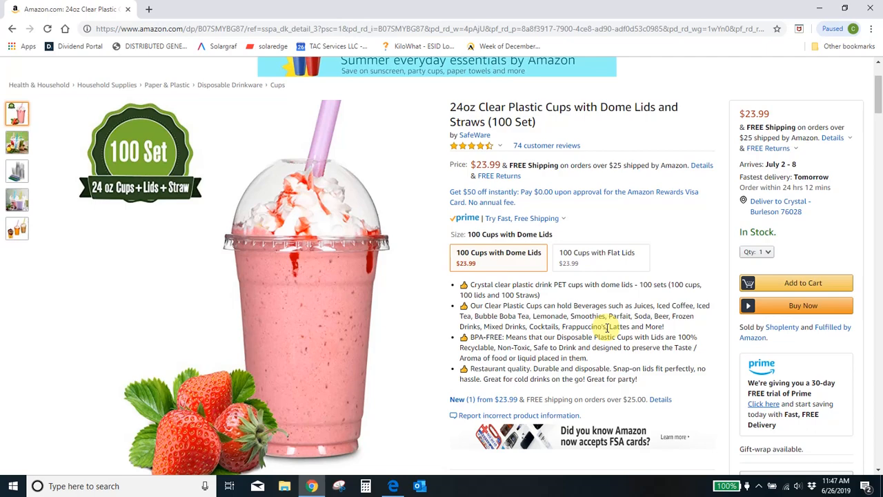
{"action": "mouse_move", "coordinate": [335, 338]}
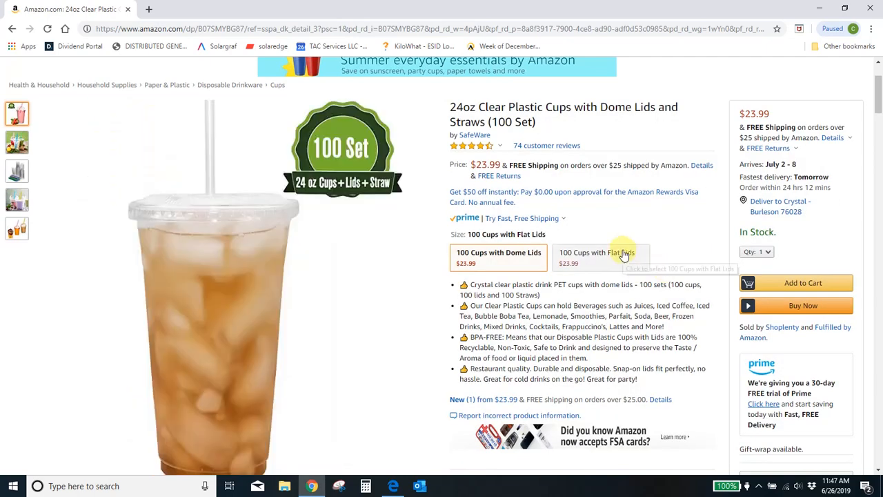
{"action": "mouse_move", "coordinate": [594, 268]}
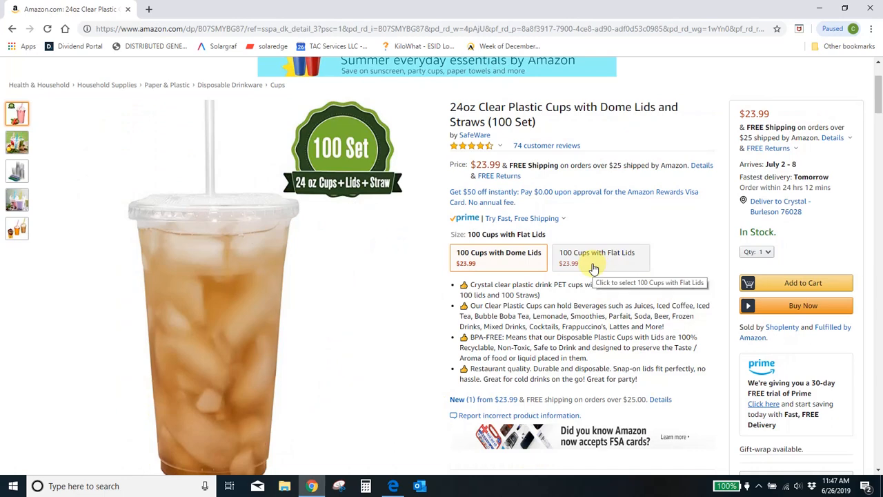
{"action": "left_click", "coordinate": [498, 257]}
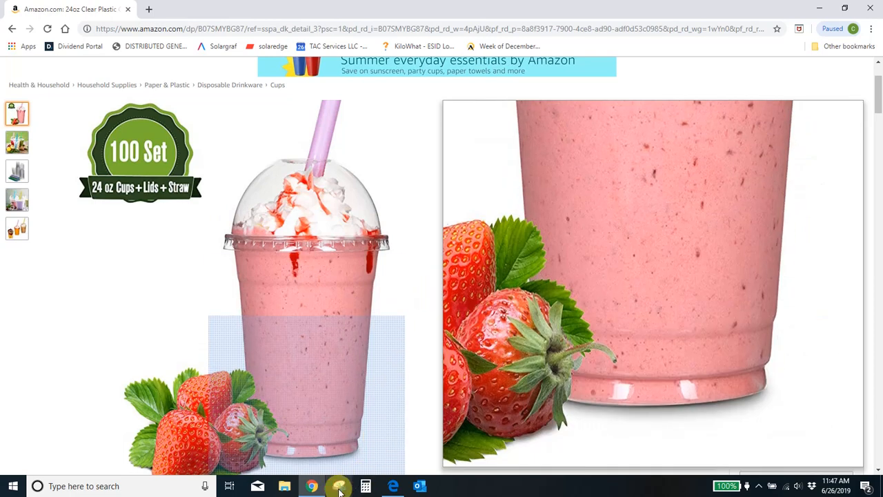
{"action": "mouse_move", "coordinate": [338, 486]}
{"action": "type", "text": "s"}
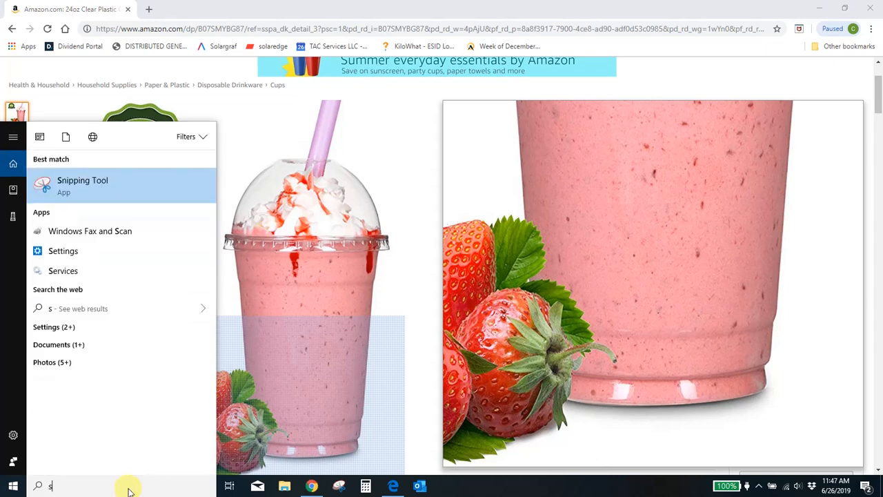
{"action": "type", "text": "nipp"}
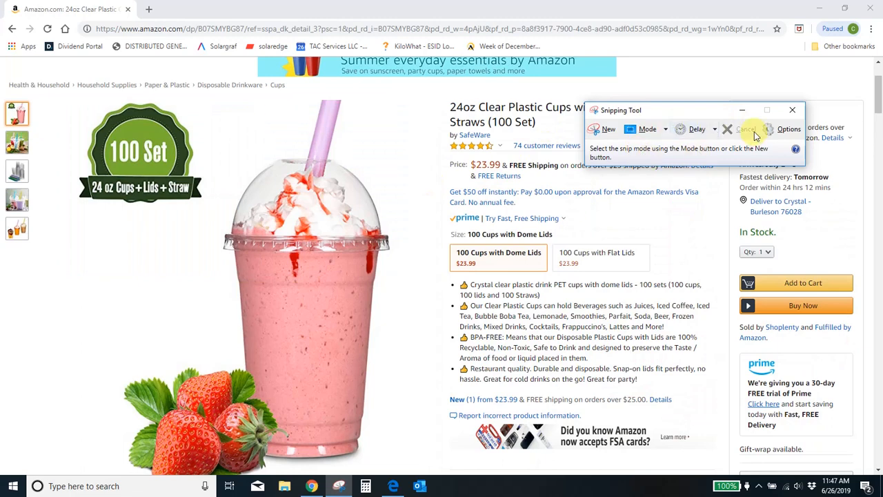
{"action": "mouse_move", "coordinate": [609, 129]}
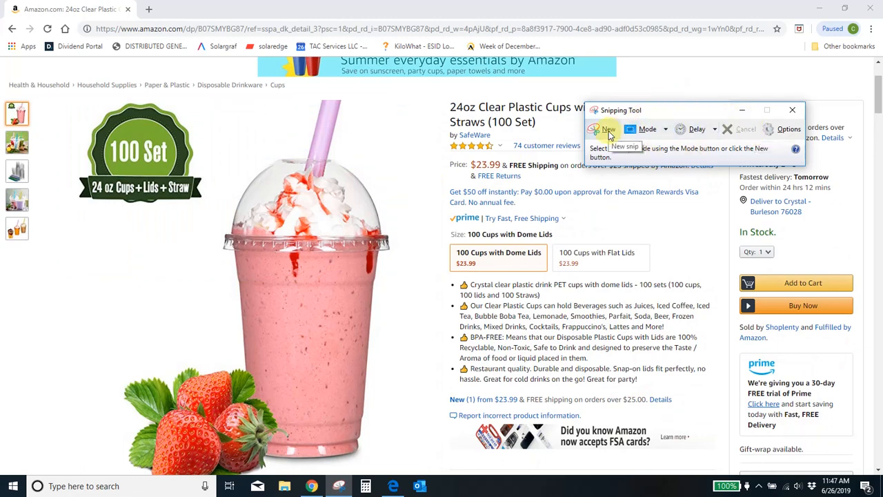
{"action": "mouse_move", "coordinate": [667, 131]}
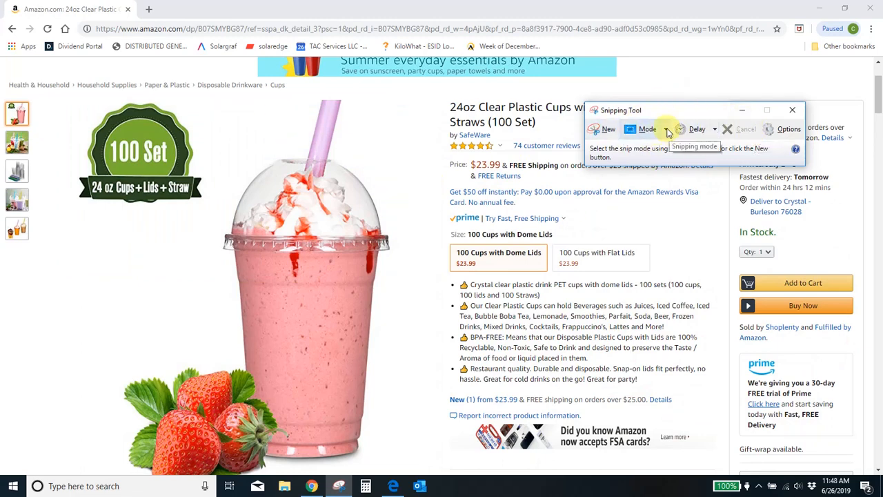
Step: Keep Rectangular Snip as the Snipping Tool mode and start a new snip
{"action": "left_click", "coordinate": [648, 129]}
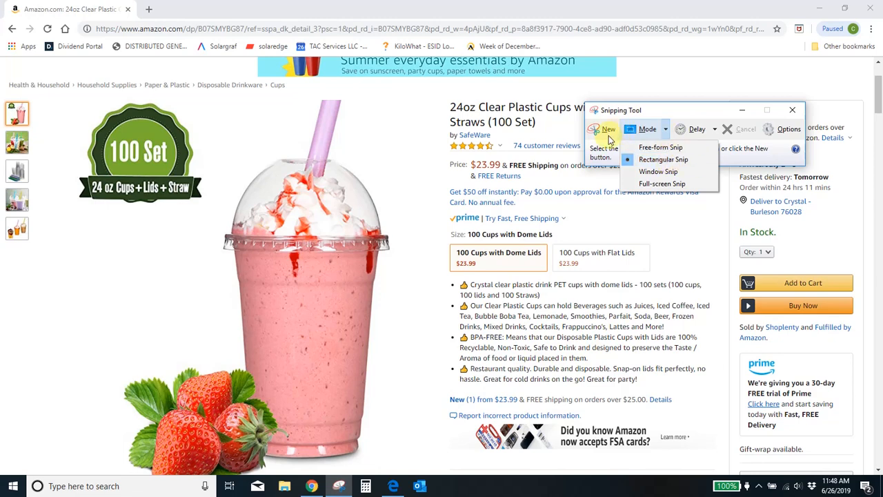
{"action": "left_click", "coordinate": [608, 129]}
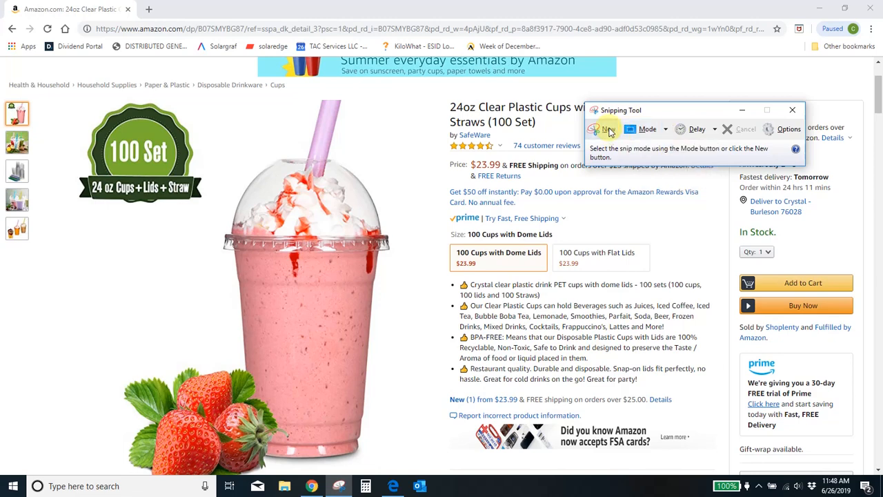
{"action": "left_click", "coordinate": [606, 129]}
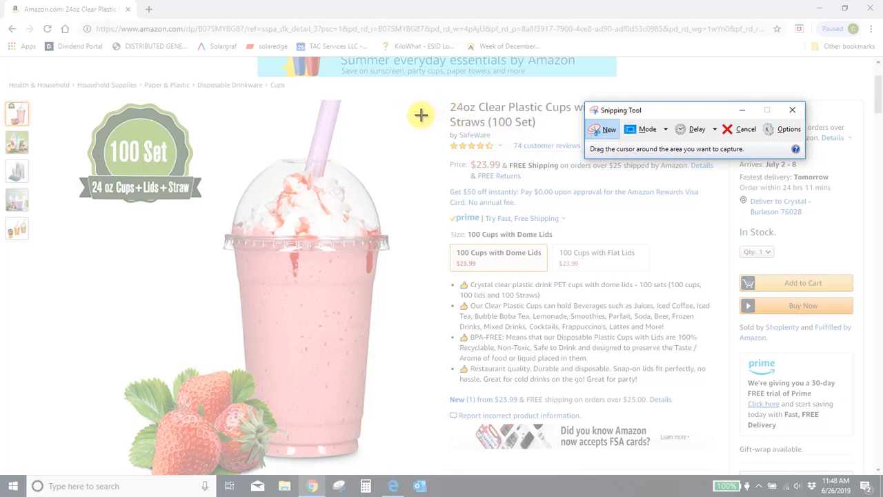
{"action": "mouse_move", "coordinate": [43, 95]}
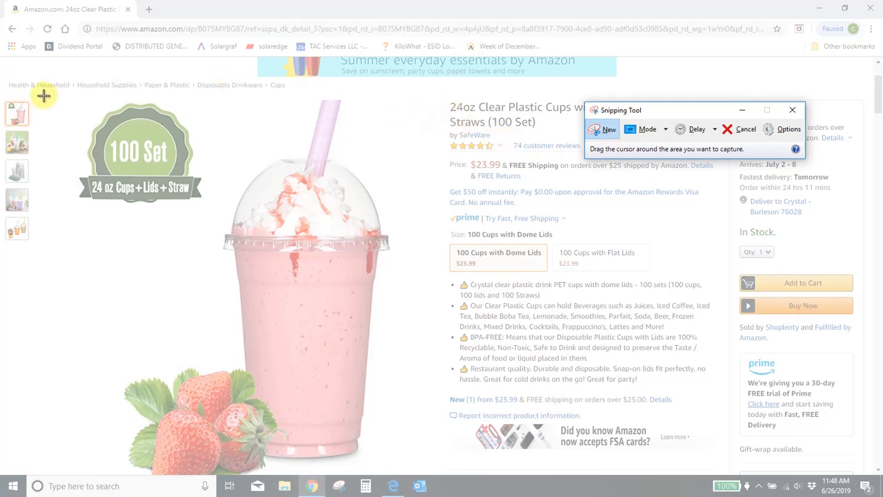
Step: Snip the strawberry cup picture and start saving it as a JPEG on the Desktop
{"action": "left_click_drag", "start_coordinate": [43, 95], "coordinate": [413, 434]}
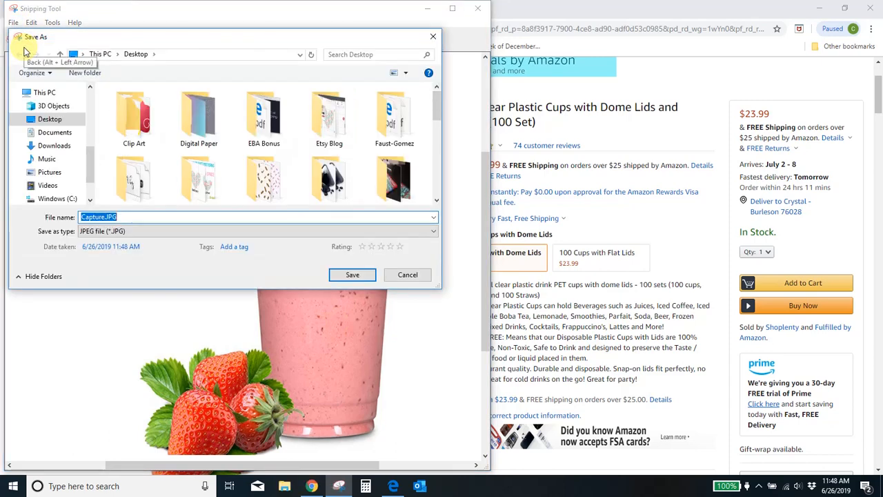
{"action": "left_click", "coordinate": [50, 119]}
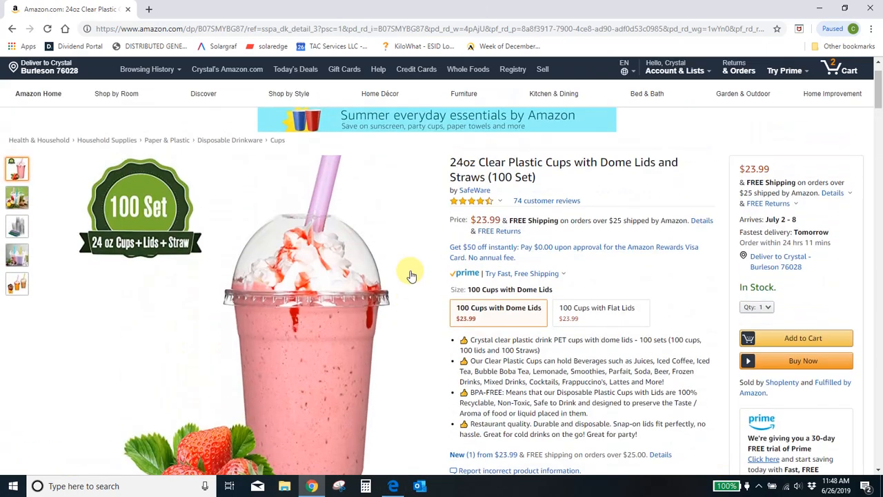
Step: Scroll further down the Amazon 24oz dome-lid cup listing
{"action": "scroll", "scroll_direction": "down", "scroll_amount": 3}
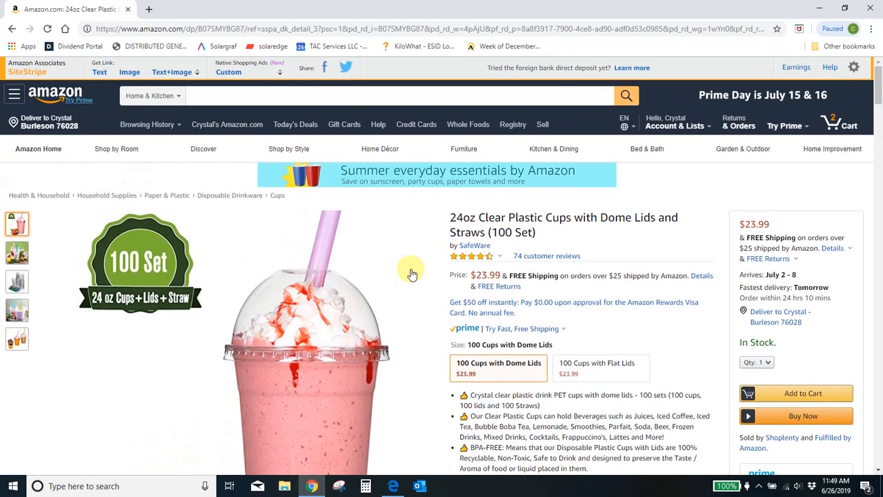
{"action": "scroll", "scroll_direction": "down", "scroll_amount": 3}
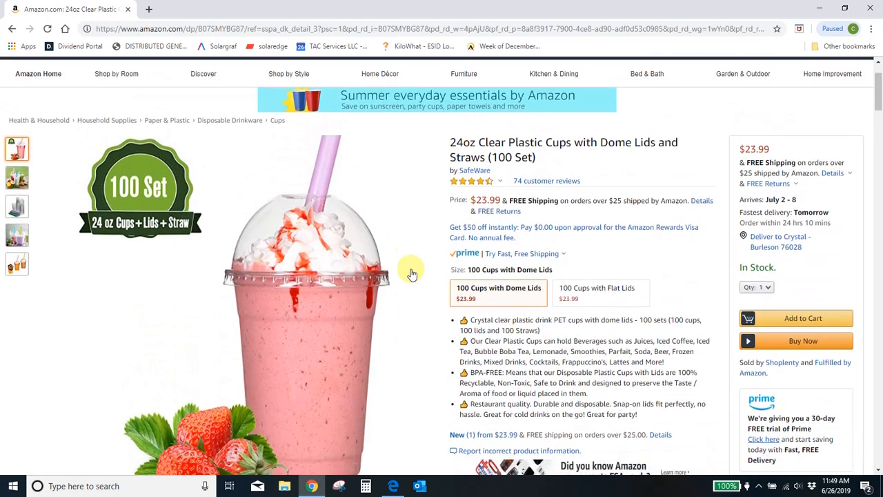
{"action": "scroll", "scroll_direction": "down", "scroll_amount": 3}
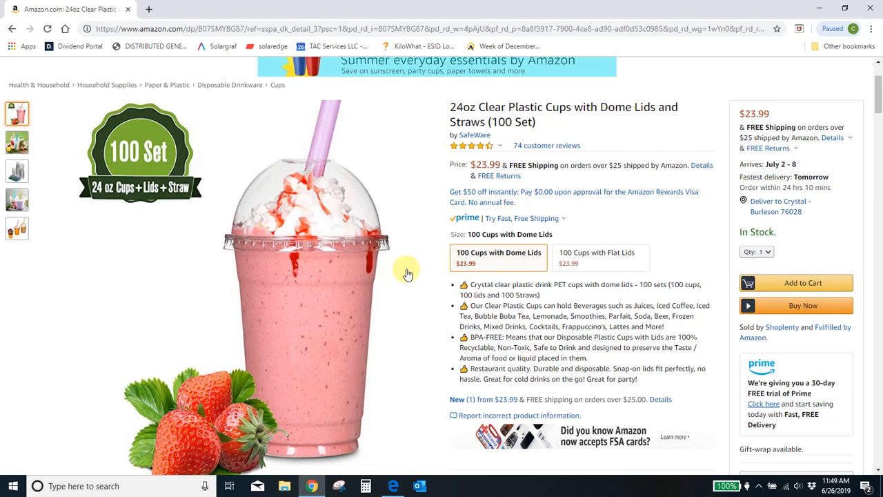
{"action": "mouse_move", "coordinate": [411, 273]}
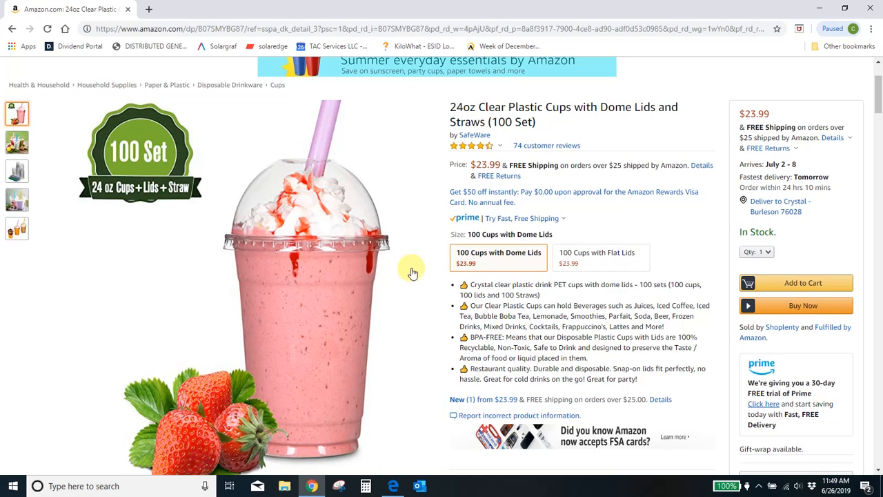
{"action": "mouse_move", "coordinate": [440, 269]}
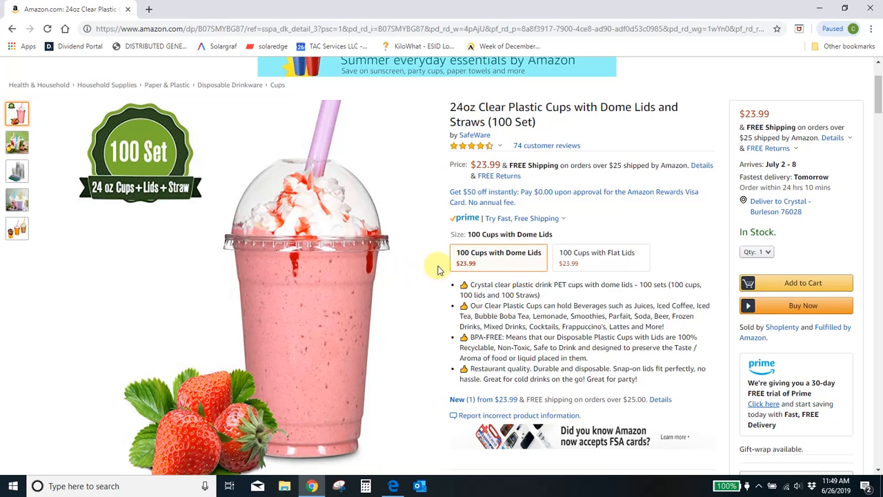
{"action": "mouse_move", "coordinate": [430, 274]}
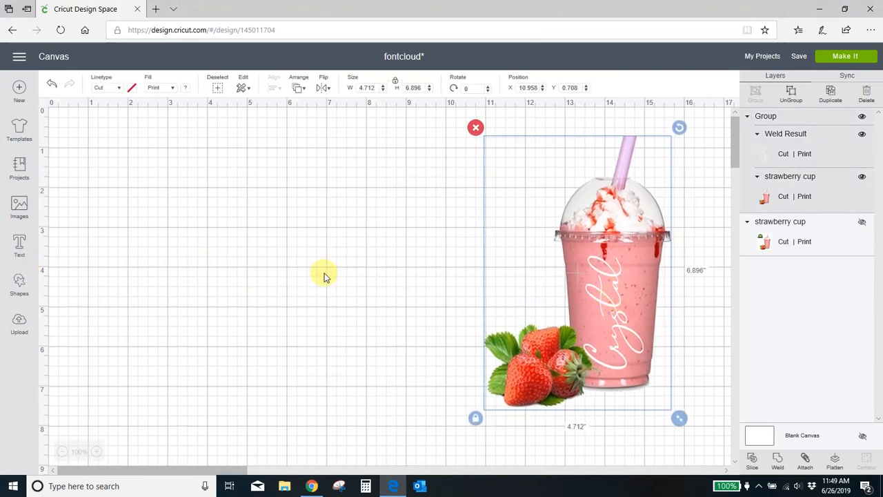
Step: Upload the captured strawberry cup picture to Cricut as a Complex image
{"action": "left_click", "coordinate": [19, 323]}
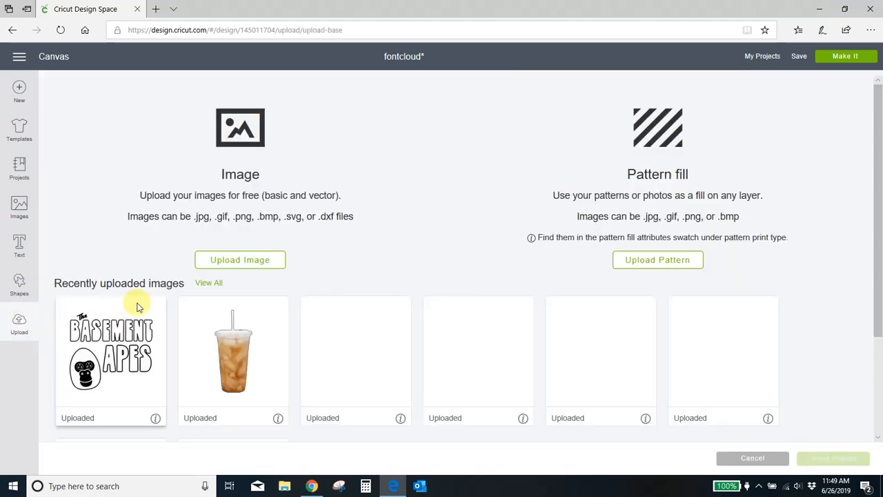
{"action": "left_click", "coordinate": [239, 259]}
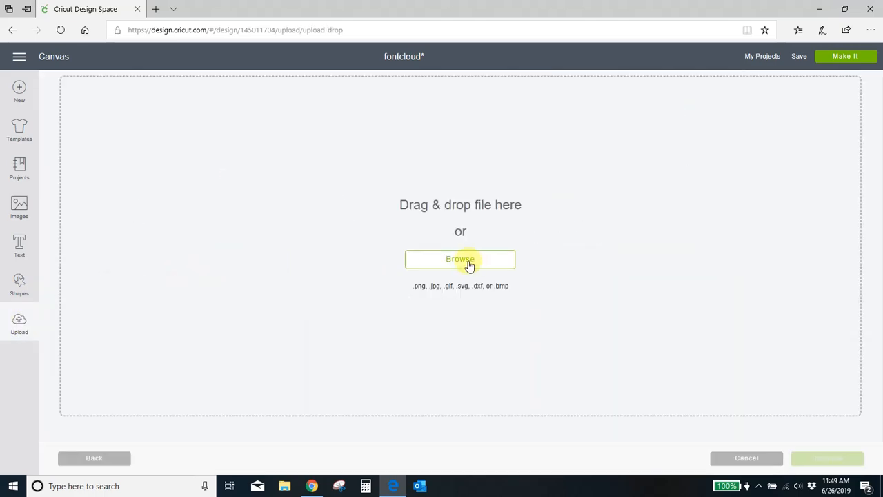
{"action": "left_click", "coordinate": [460, 259]}
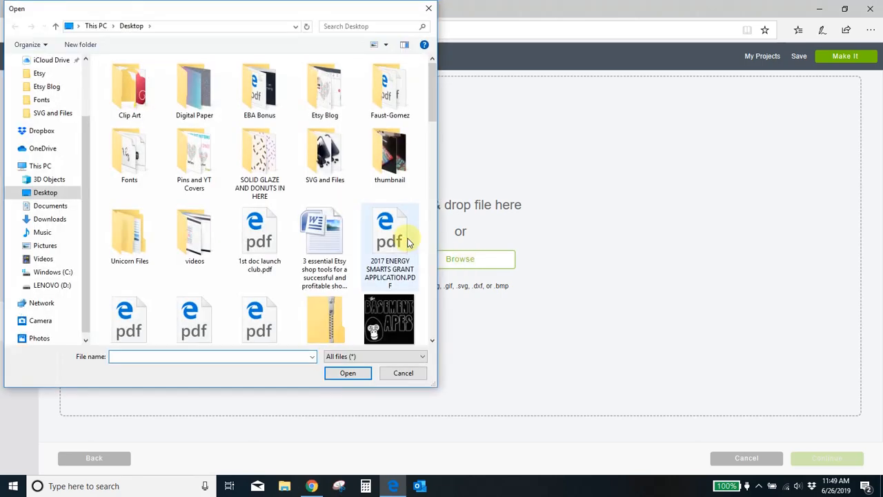
{"action": "scroll", "scroll_direction": "down", "scroll_amount": 3}
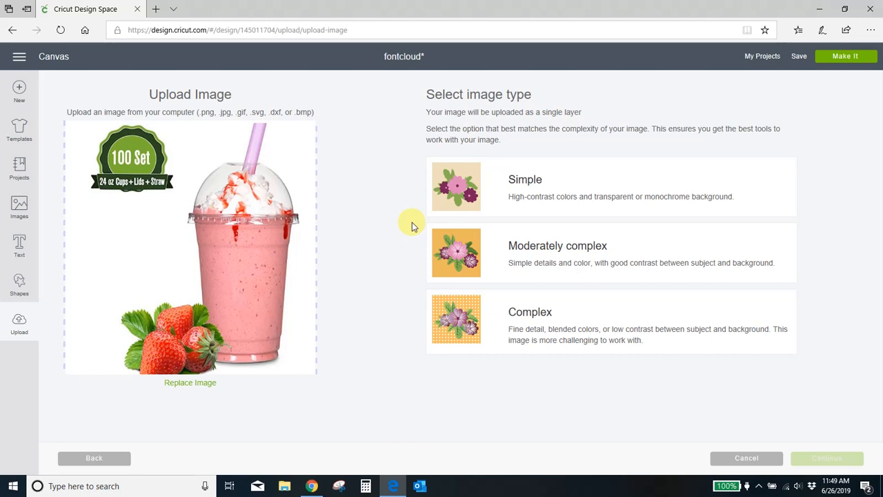
{"action": "mouse_move", "coordinate": [599, 321]}
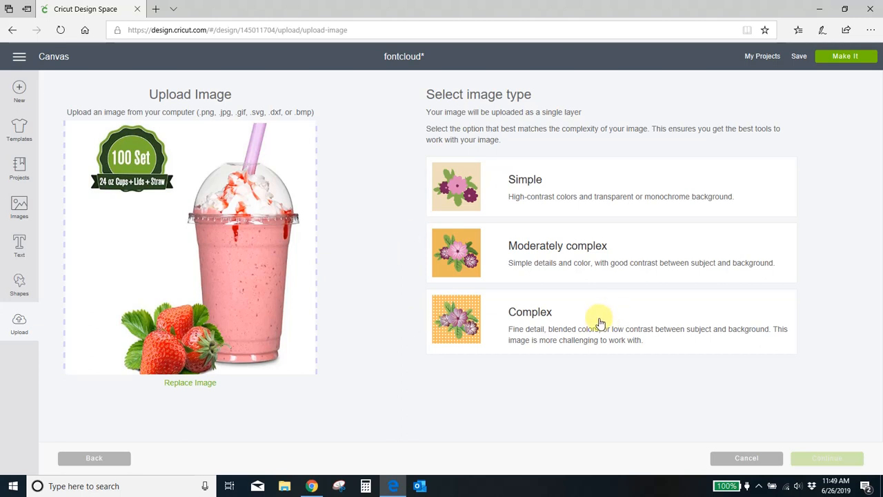
{"action": "left_click", "coordinate": [599, 319]}
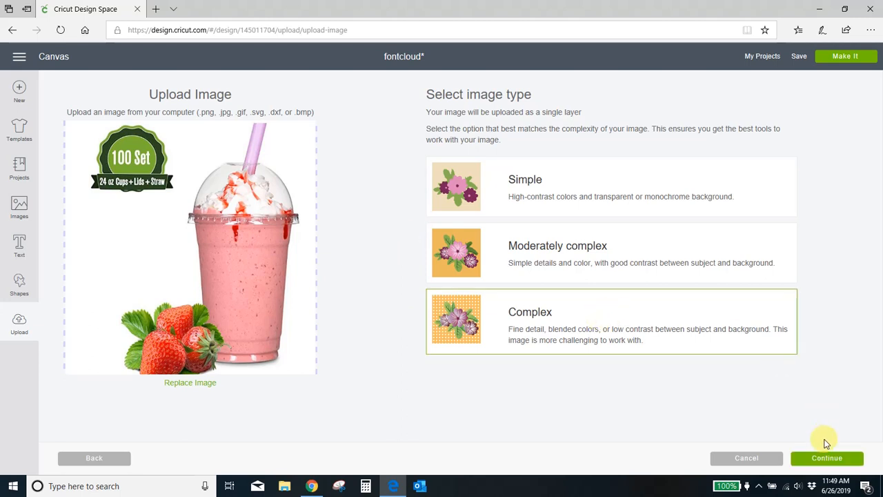
{"action": "left_click", "coordinate": [826, 458]}
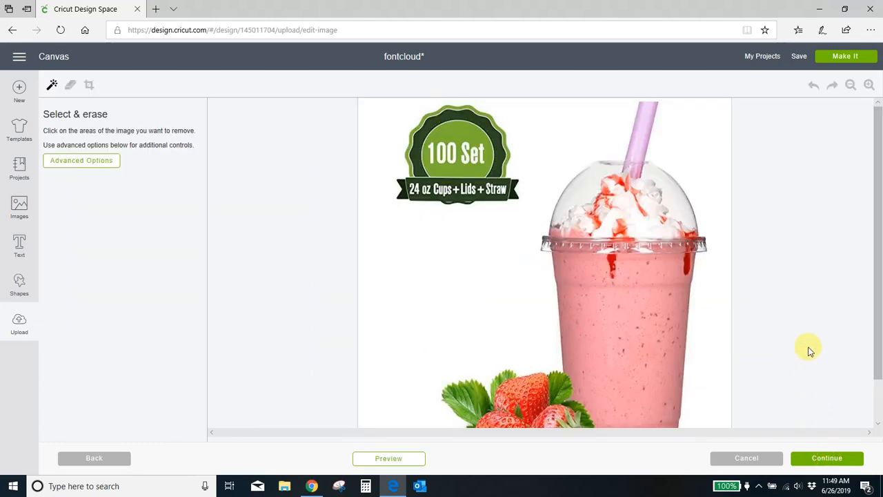
{"action": "mouse_move", "coordinate": [353, 210]}
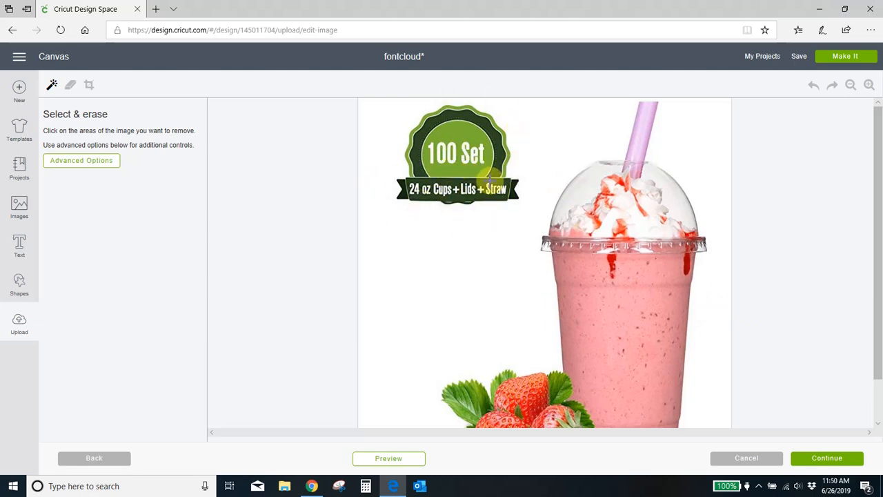
{"action": "mouse_move", "coordinate": [70, 84]}
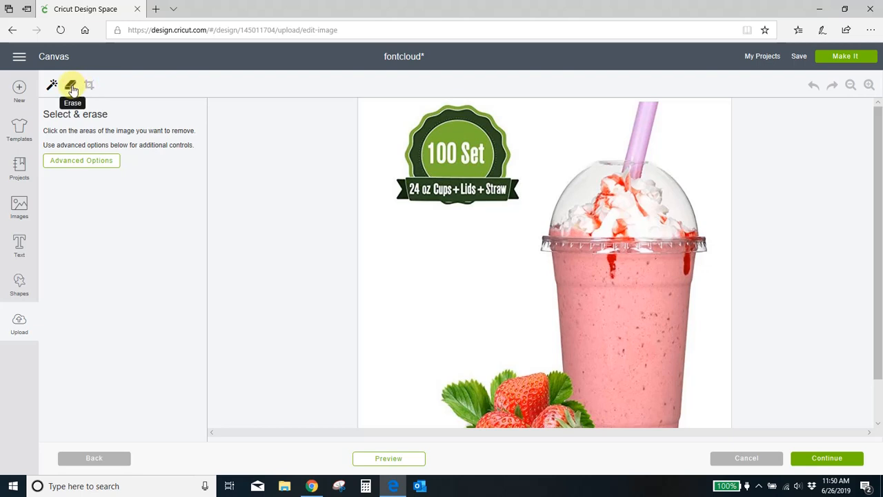
Step: Erase the green 100 Set badge and the white background from the cup photo
{"action": "left_click", "coordinate": [72, 85]}
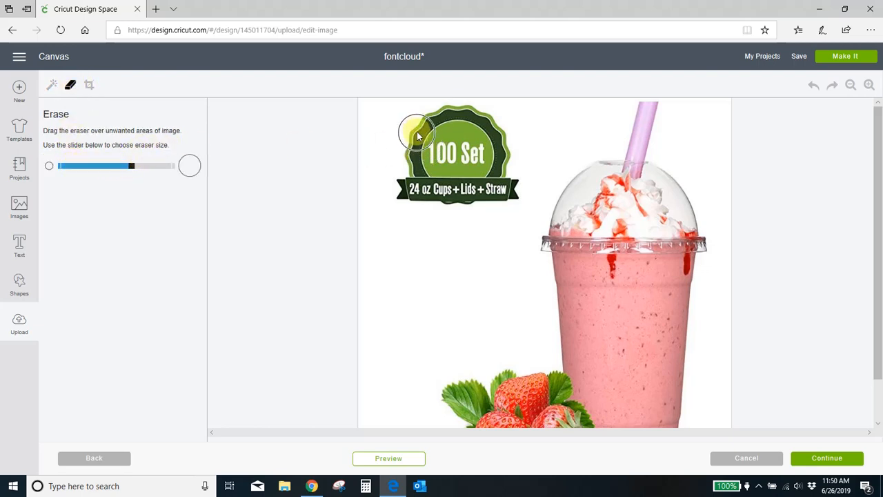
{"action": "left_click_drag", "start_coordinate": [414, 134], "coordinate": [480, 200]}
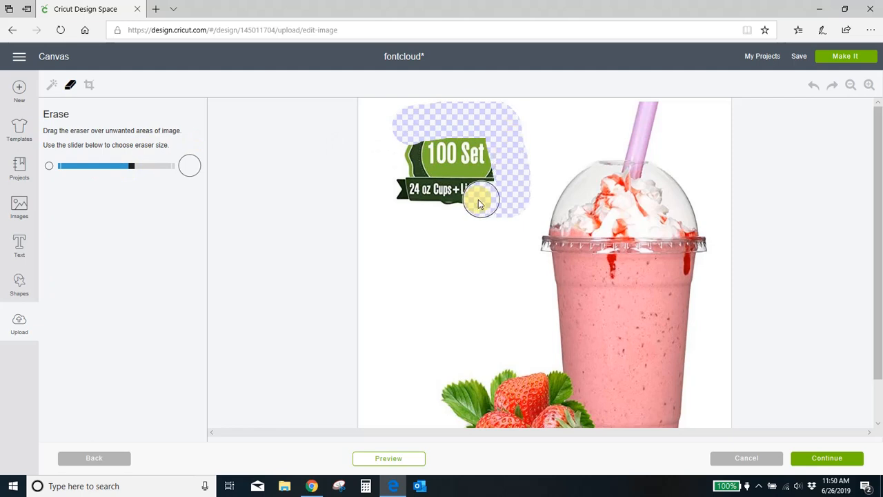
{"action": "left_click_drag", "start_coordinate": [480, 202], "coordinate": [403, 174]}
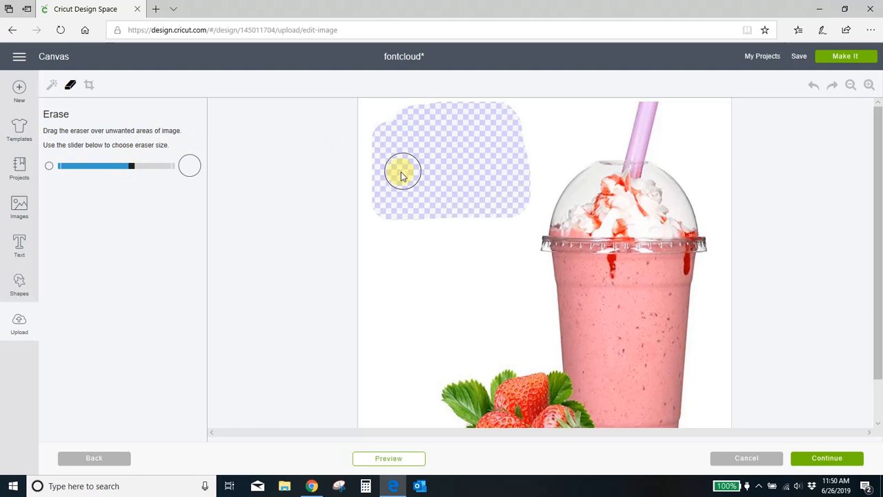
{"action": "left_click_drag", "start_coordinate": [404, 171], "coordinate": [473, 233]}
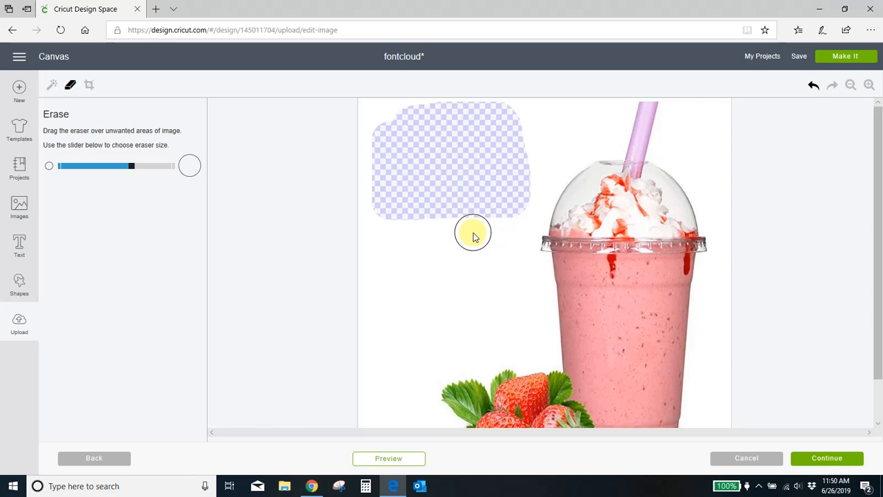
{"action": "left_click", "coordinate": [51, 85]}
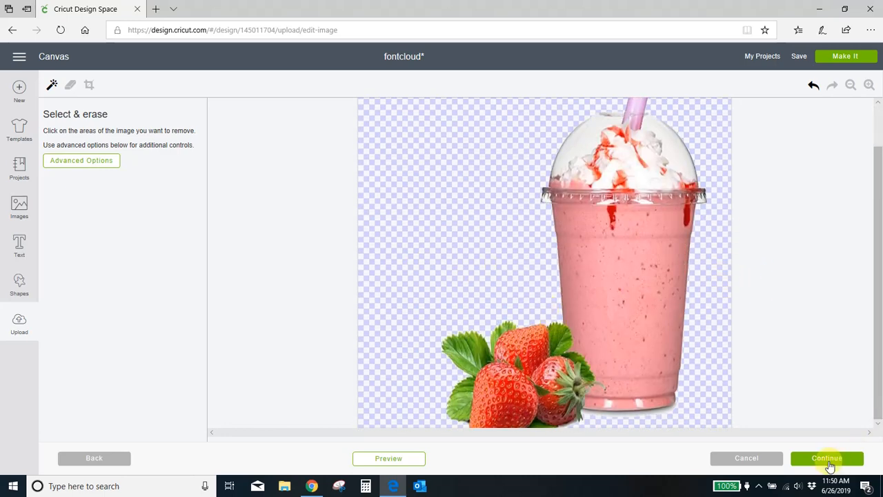
{"action": "left_click", "coordinate": [827, 459]}
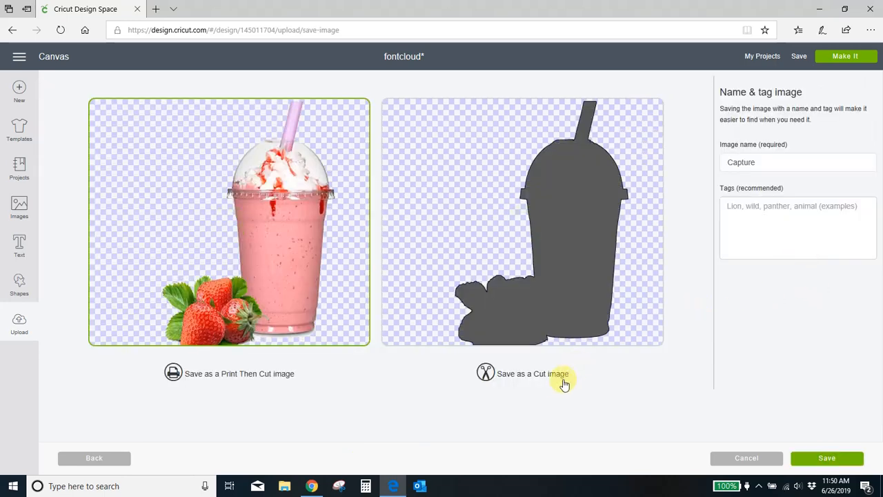
{"action": "mouse_move", "coordinate": [302, 400]}
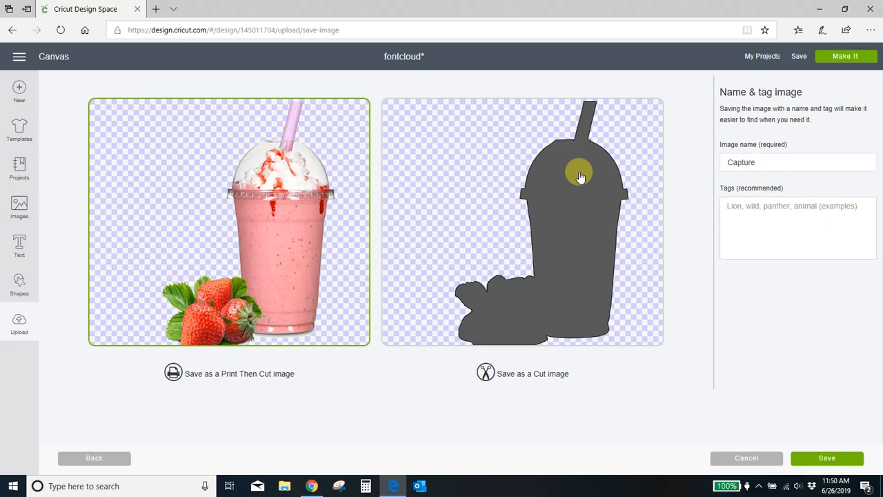
{"action": "mouse_move", "coordinate": [514, 311]}
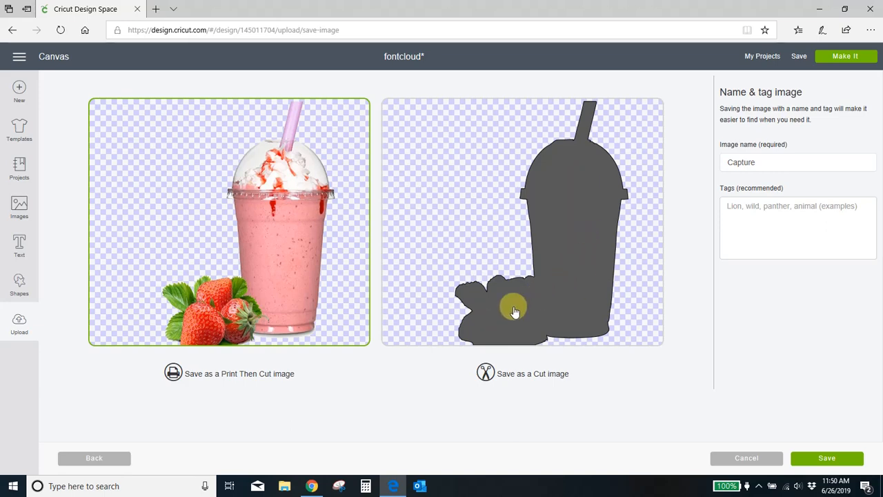
{"action": "mouse_move", "coordinate": [223, 228]}
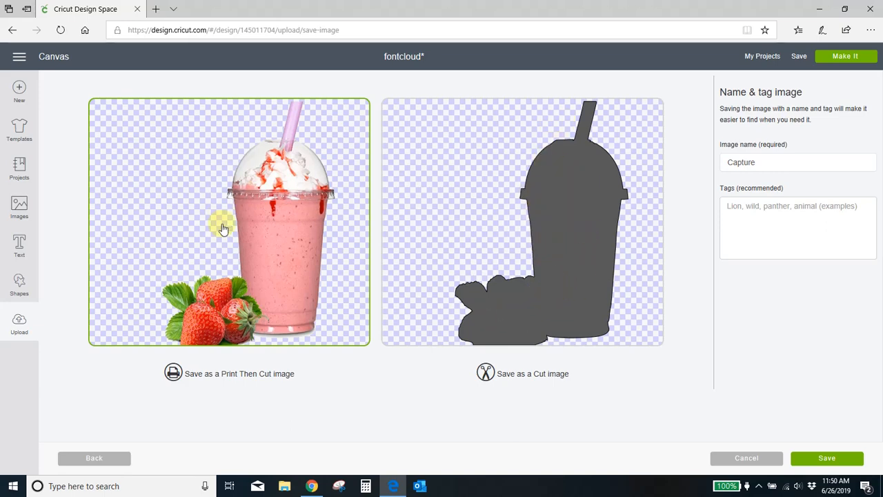
{"action": "mouse_move", "coordinate": [255, 291]}
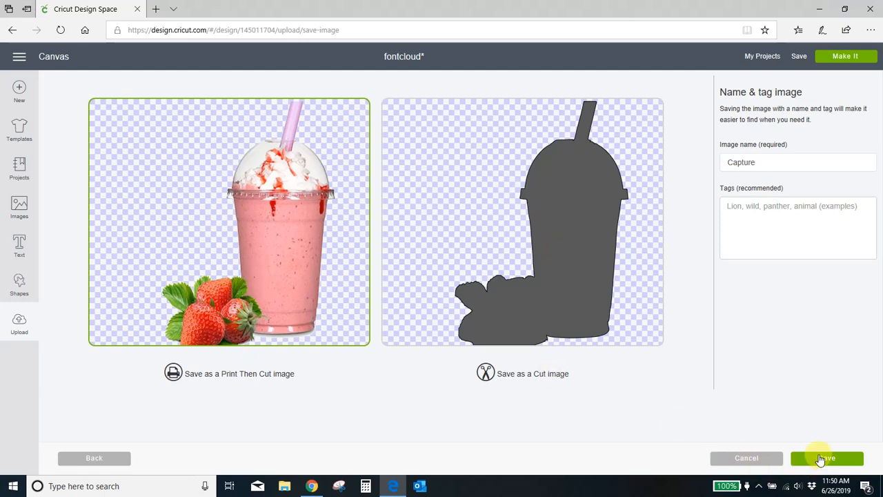
Step: Save the cleaned cup as a Print Then Cut image named Capture
{"action": "left_click", "coordinate": [827, 458]}
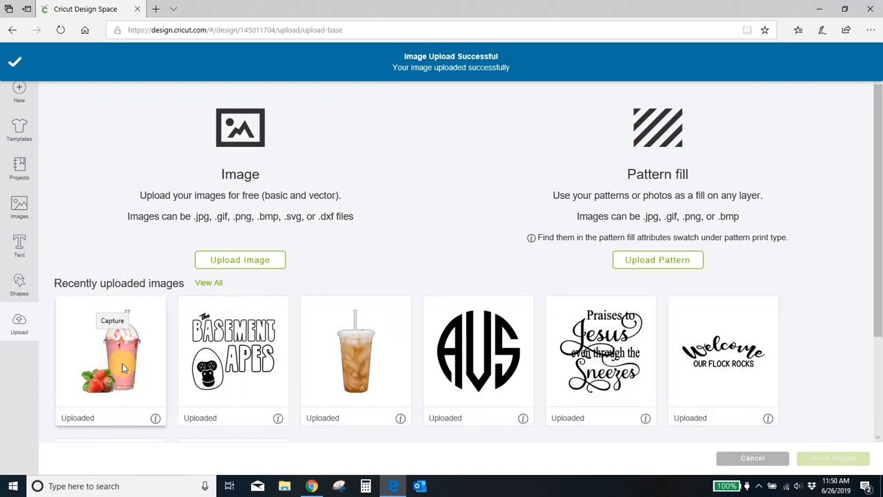
Step: Insert the Capture cup image from recently uploaded images onto the canvas
{"action": "left_click", "coordinate": [110, 352]}
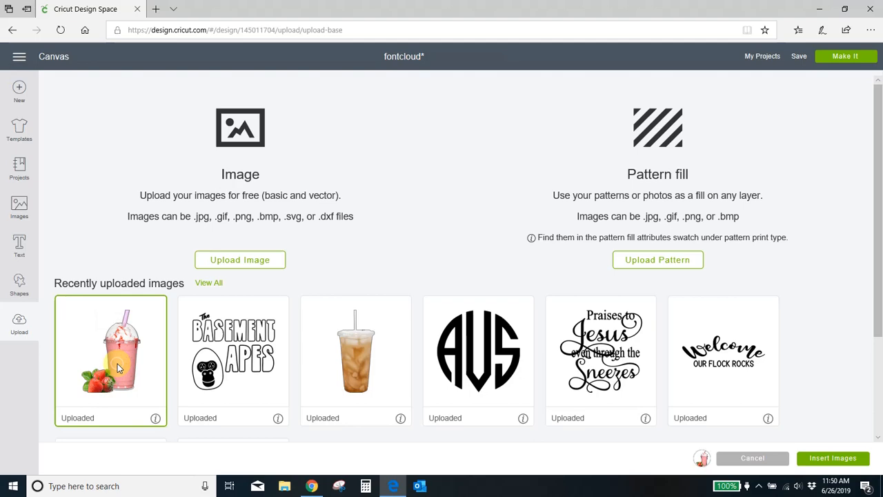
{"action": "left_click", "coordinate": [832, 458]}
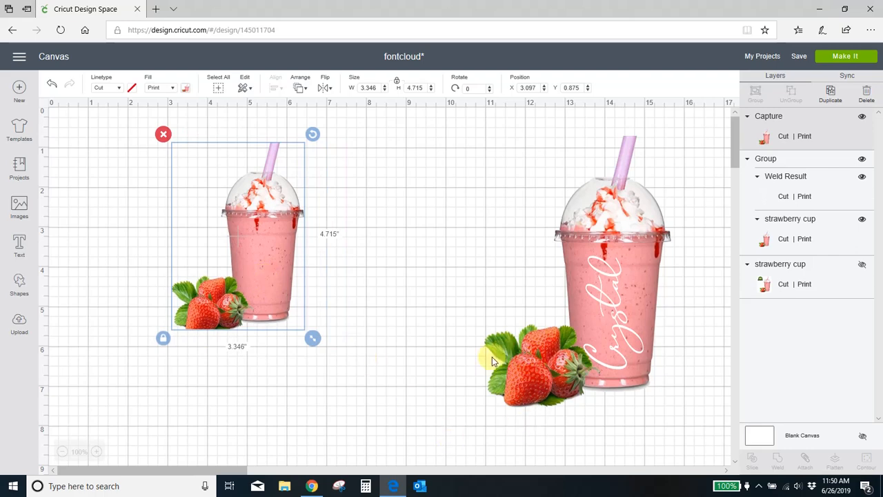
Step: Scale up and reposition the Capture cup, then go to the saved bride cups project
{"action": "left_click_drag", "start_coordinate": [313, 338], "coordinate": [383, 437]}
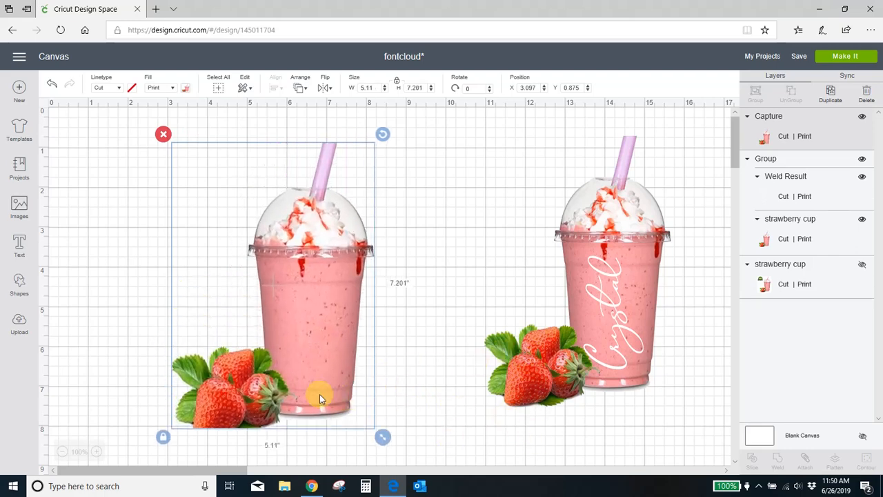
{"action": "left_click_drag", "start_coordinate": [320, 397], "coordinate": [231, 197]}
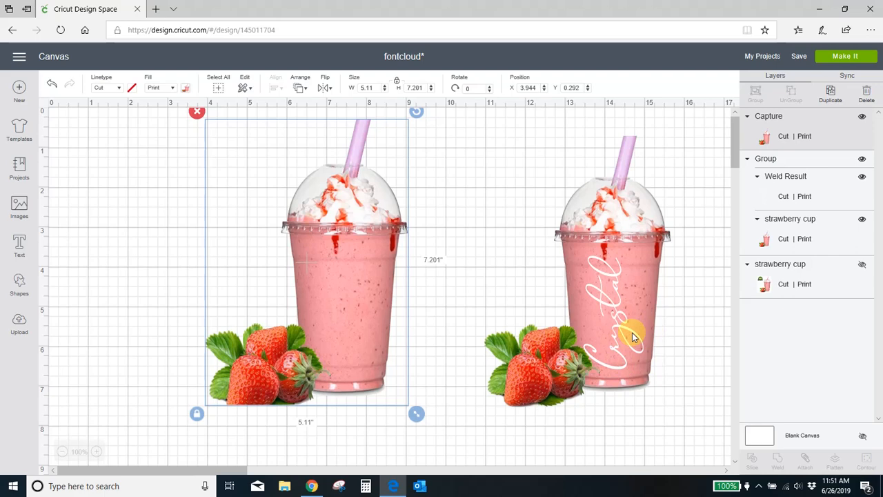
{"action": "mouse_move", "coordinate": [634, 385]}
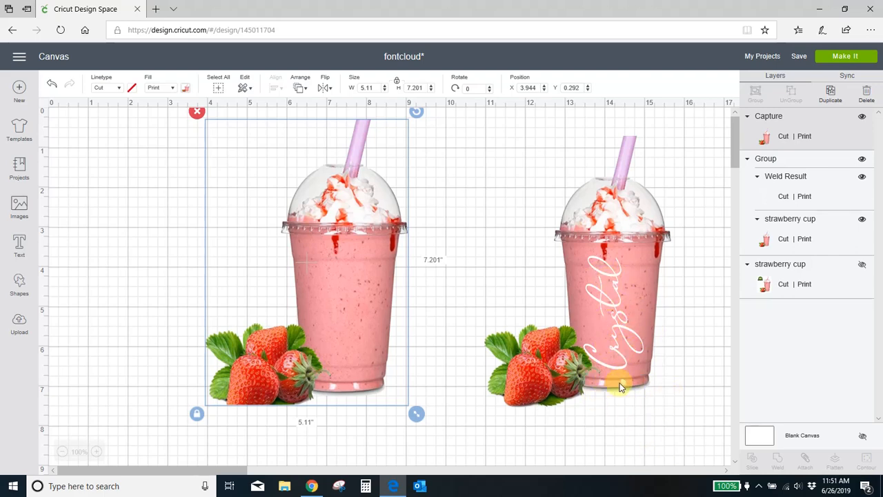
{"action": "mouse_move", "coordinate": [573, 356]}
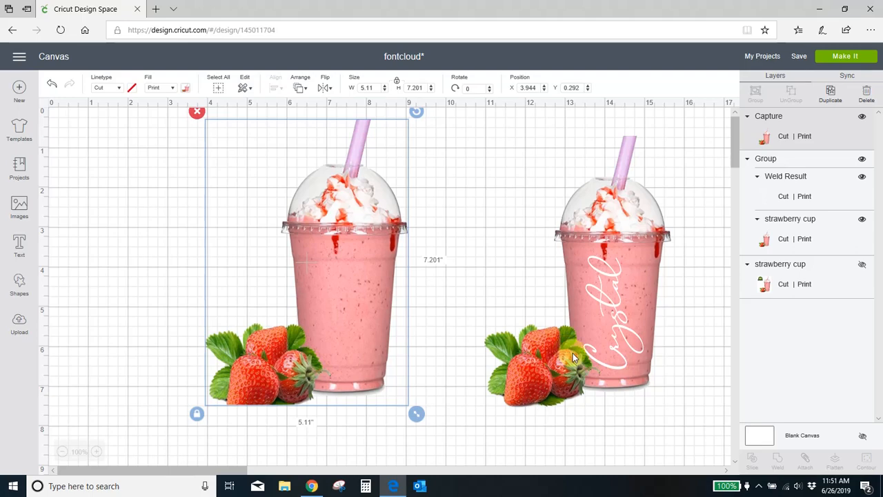
{"action": "left_click", "coordinate": [762, 56]}
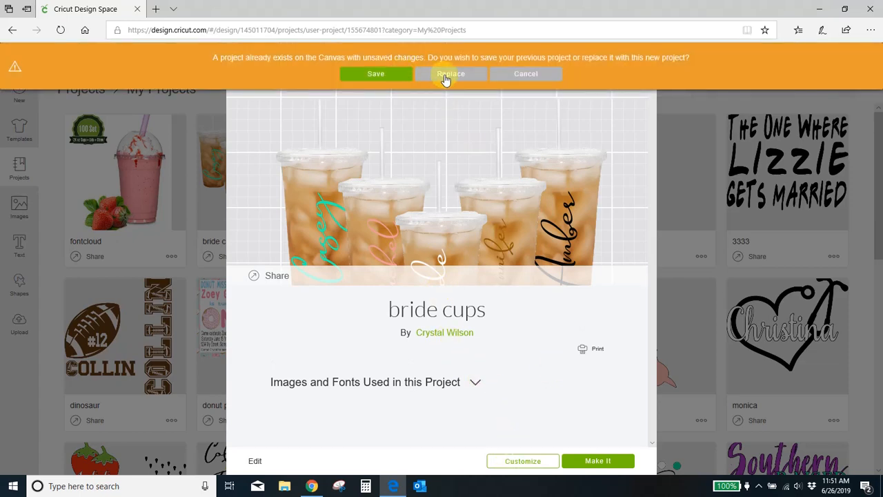
Step: Replace the canvas with bride cups, then insert the plain iced cup image and shrink it
{"action": "left_click", "coordinate": [450, 74]}
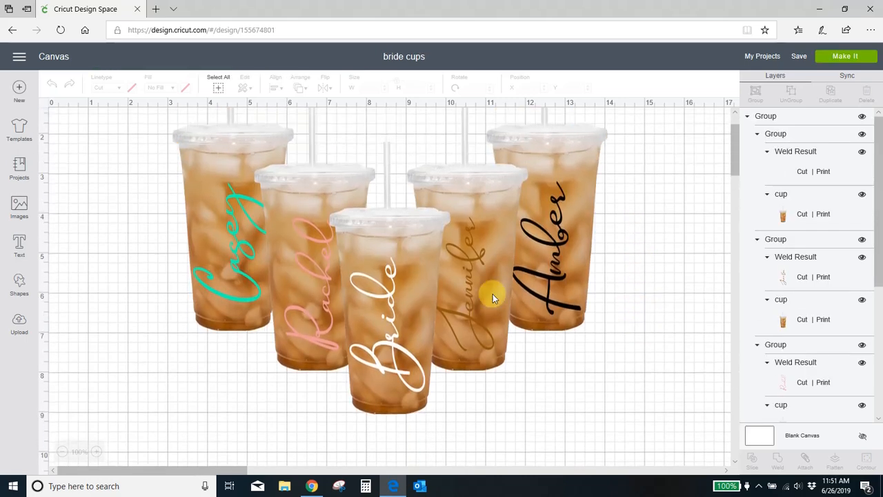
{"action": "left_click", "coordinate": [19, 320]}
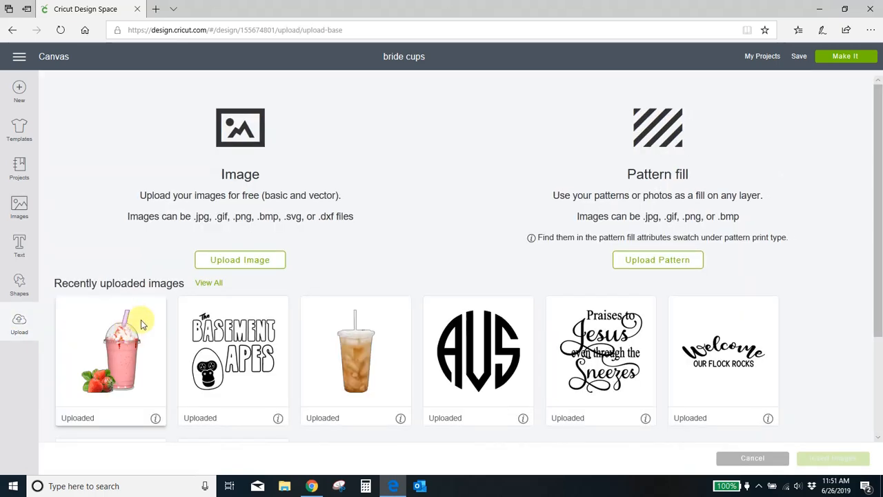
{"action": "left_click", "coordinate": [355, 348]}
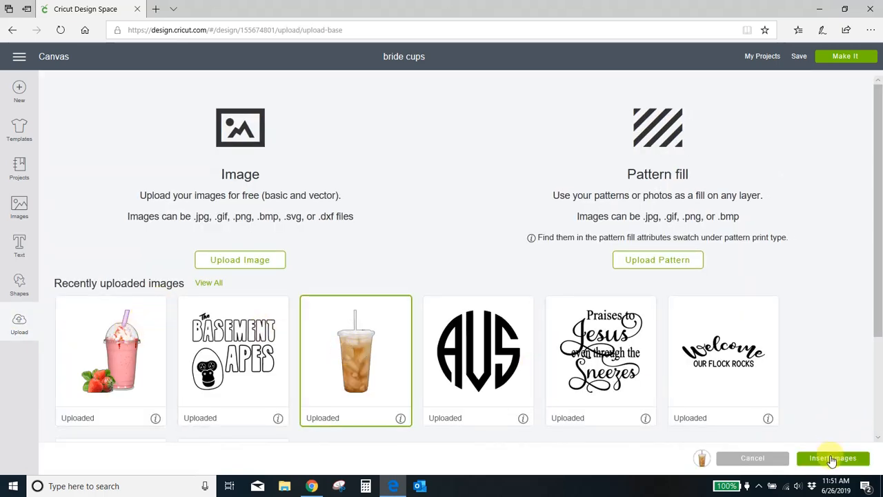
{"action": "left_click", "coordinate": [833, 458]}
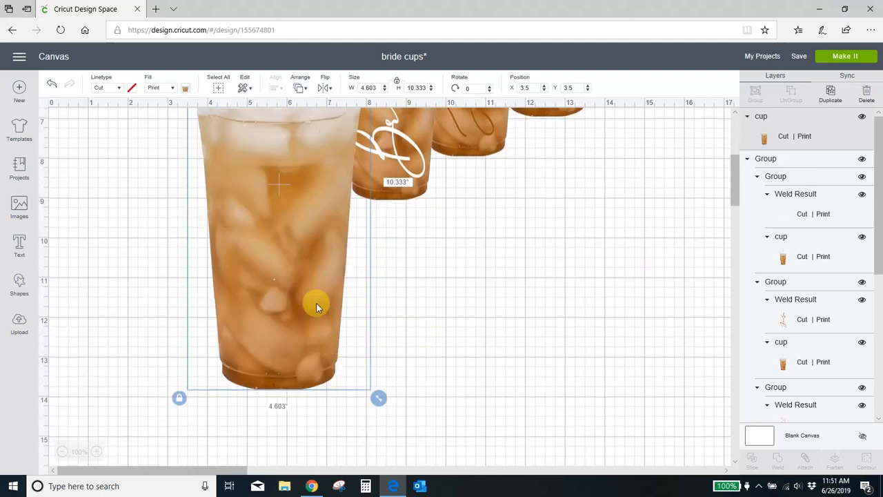
{"action": "left_click_drag", "start_coordinate": [316, 307], "coordinate": [541, 405]}
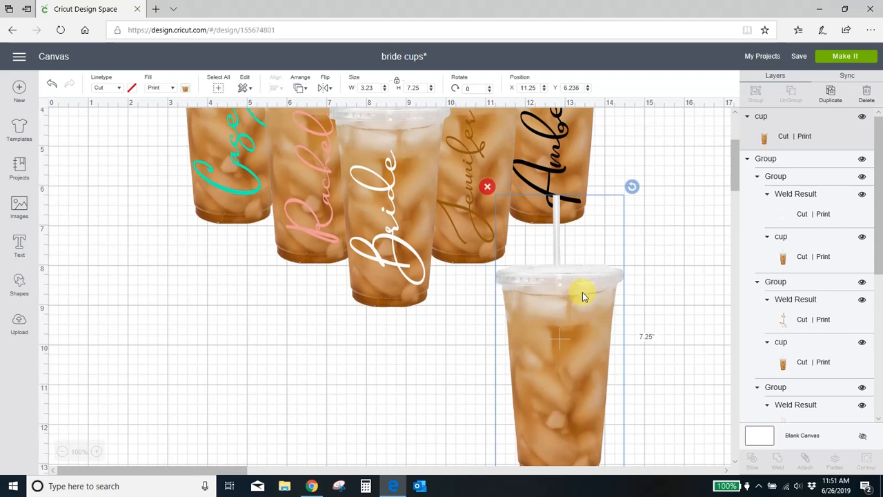
{"action": "mouse_move", "coordinate": [490, 187]}
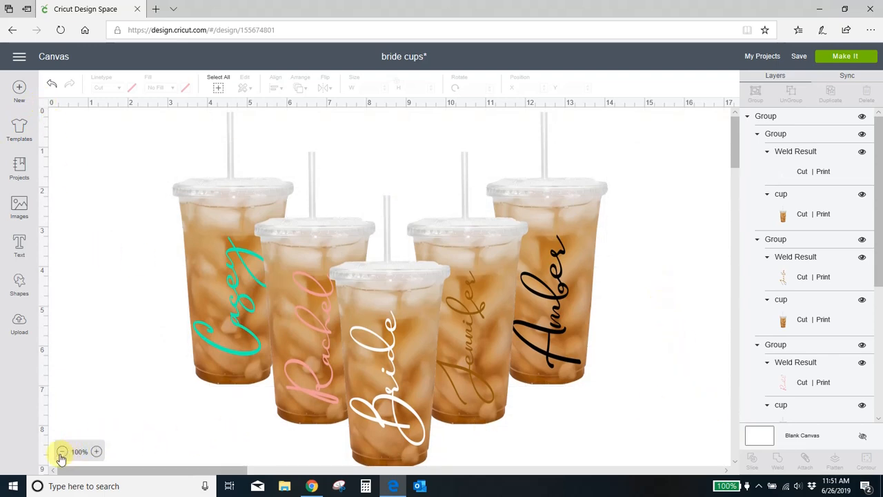
Step: Zoom out to 75% so all five bride cups fit on screen
{"action": "left_click", "coordinate": [62, 451]}
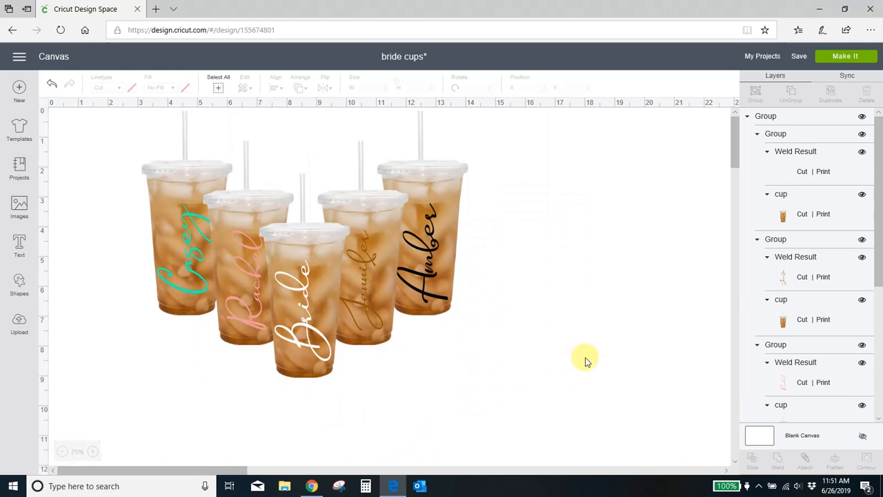
{"action": "mouse_move", "coordinate": [550, 253]}
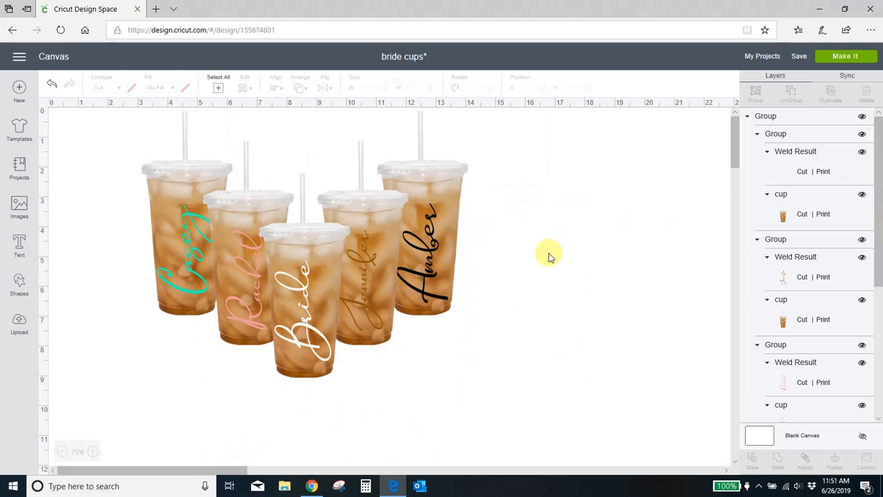
{"action": "mouse_move", "coordinate": [318, 431]}
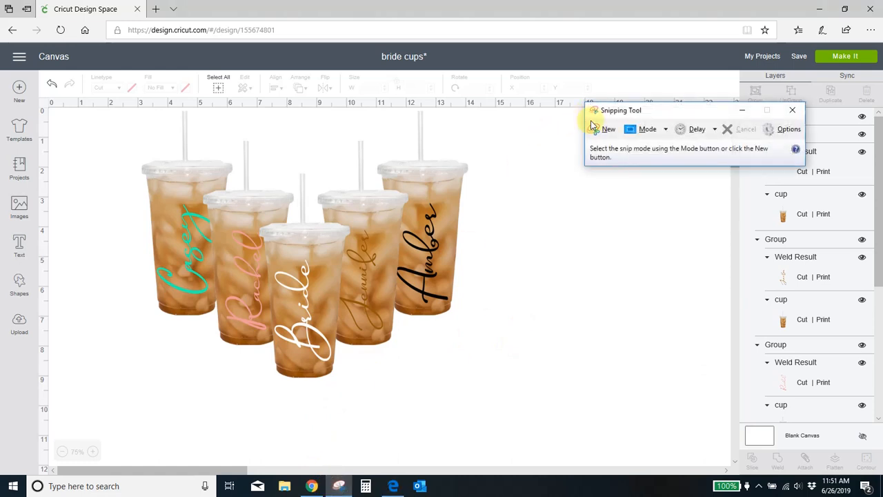
Step: Start a new Snipping Tool capture of the five named iced cups
{"action": "left_click", "coordinate": [608, 129]}
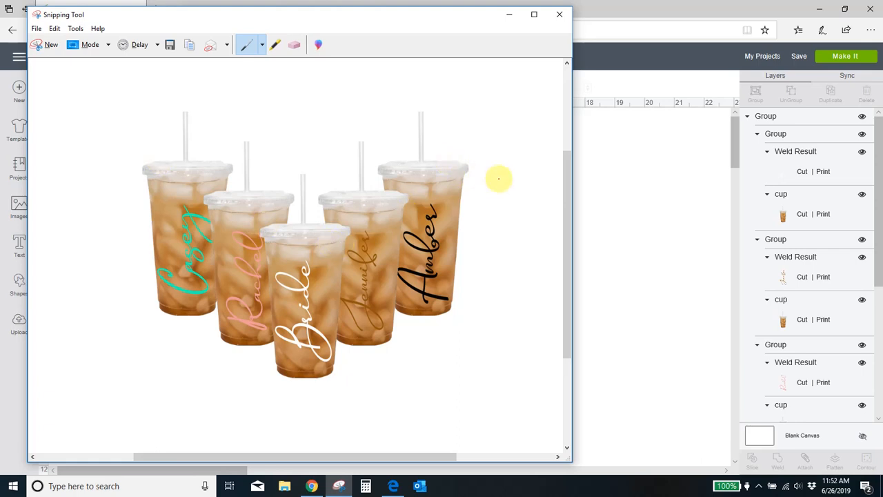
{"action": "mouse_move", "coordinate": [444, 251]}
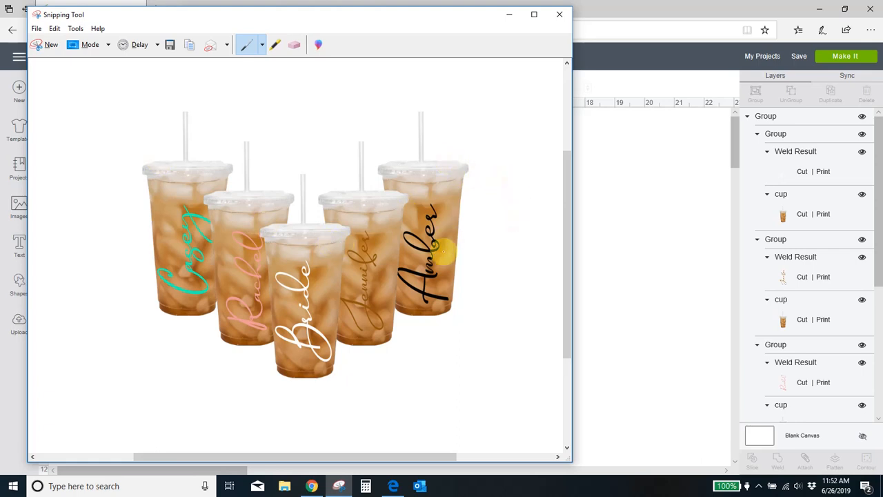
{"action": "mouse_move", "coordinate": [506, 298]}
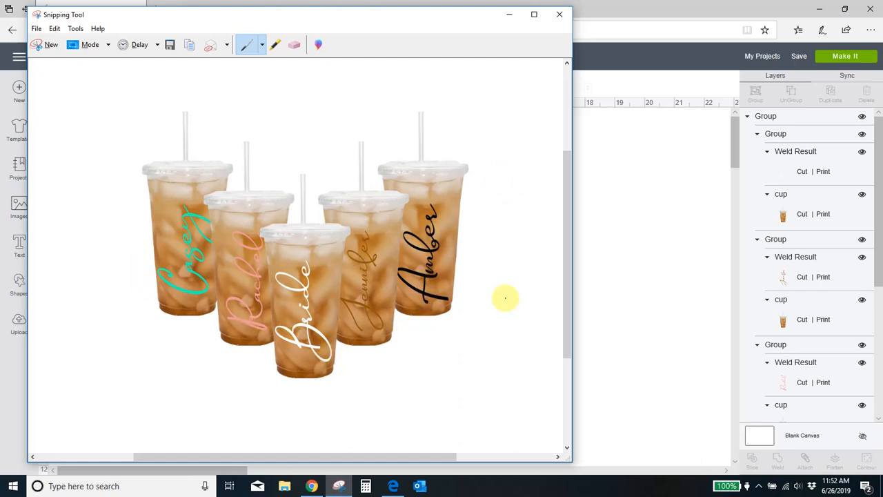
{"action": "mouse_move", "coordinate": [516, 294]}
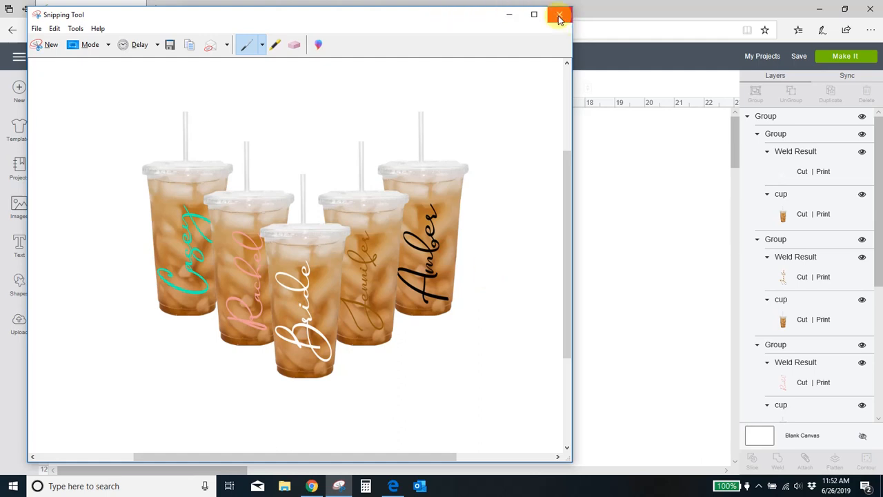
Step: Close the Snipping Tool window to return to the bride cups canvas
{"action": "left_click", "coordinate": [559, 15]}
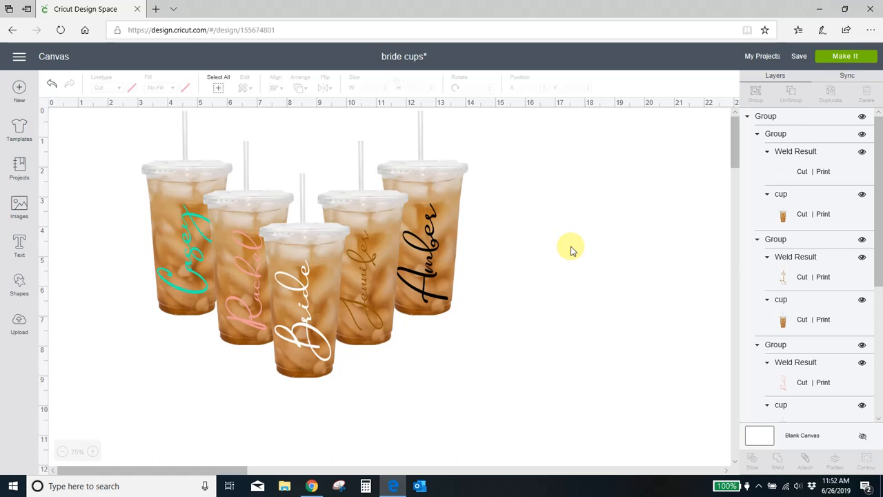
{"action": "mouse_move", "coordinate": [572, 274]}
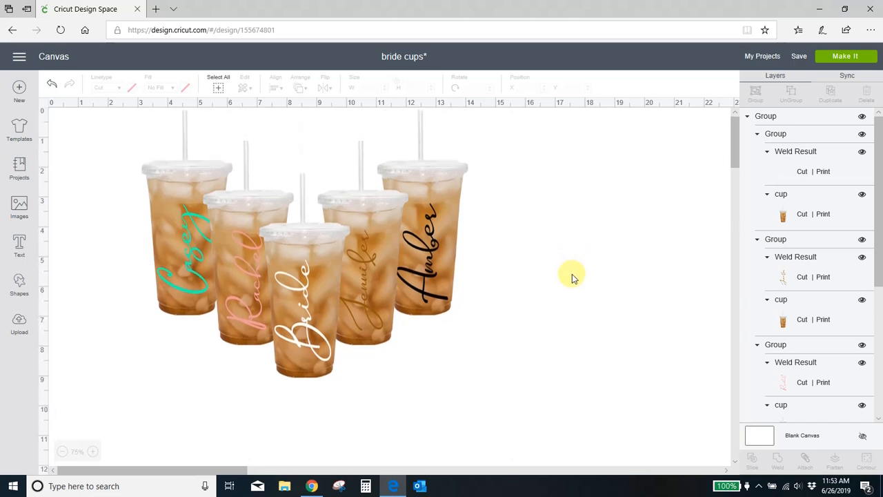
{"action": "mouse_move", "coordinate": [531, 273]}
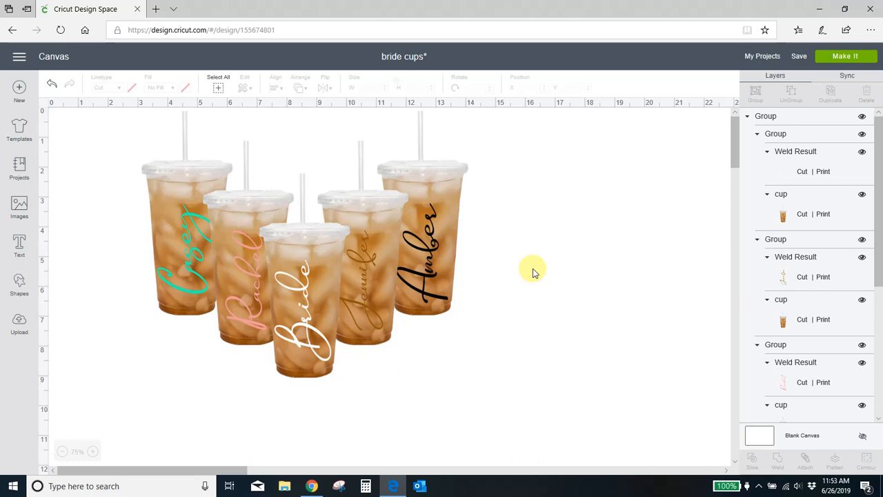
{"action": "mouse_move", "coordinate": [528, 276]}
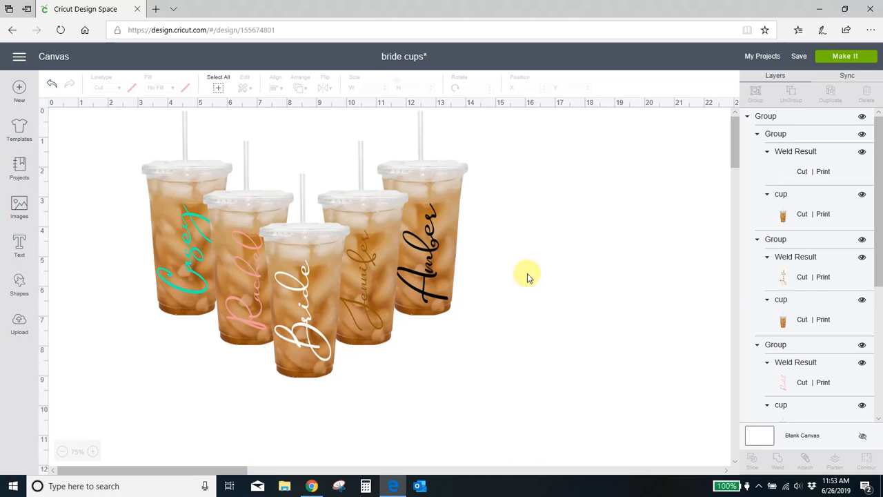